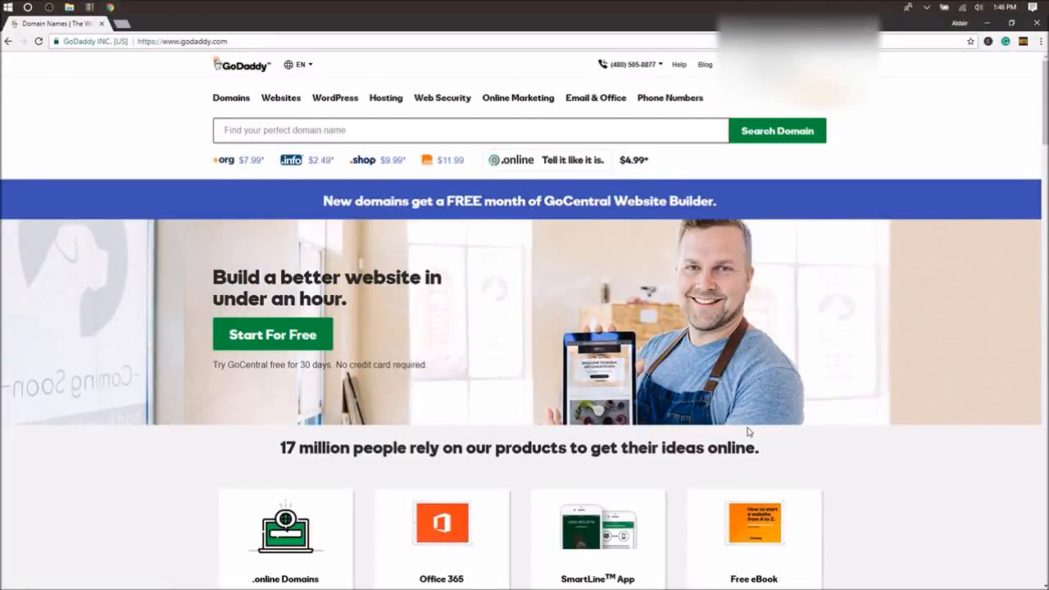
mouse_move(748, 387)
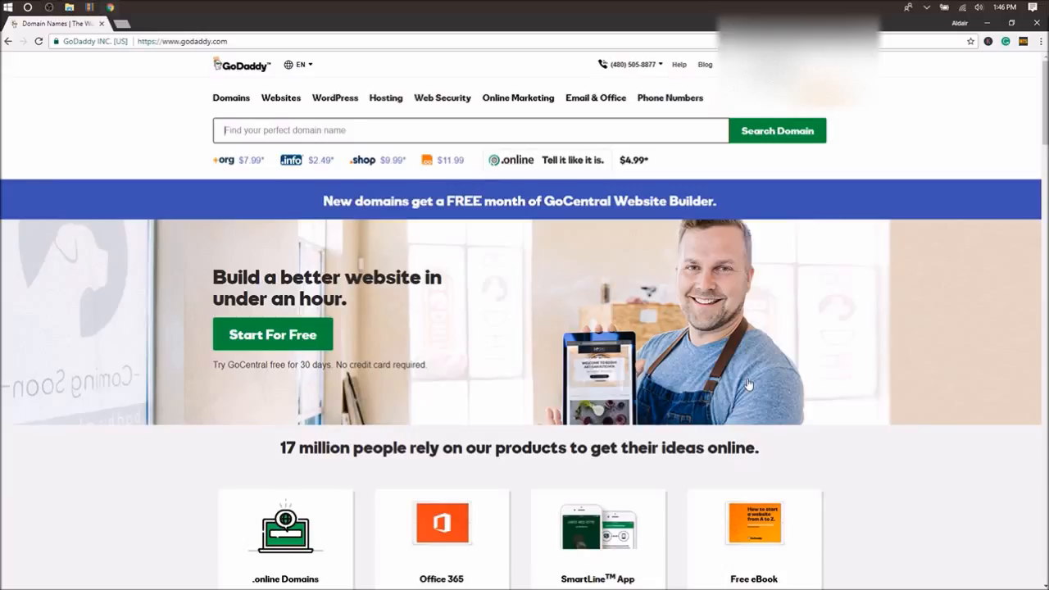
mouse_move(751, 334)
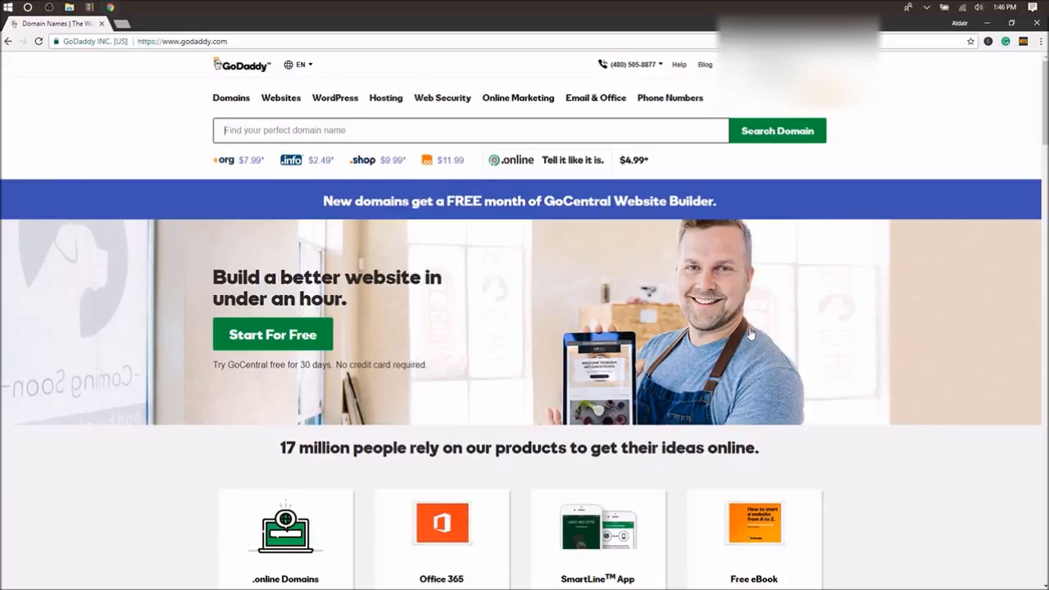
mouse_move(790, 118)
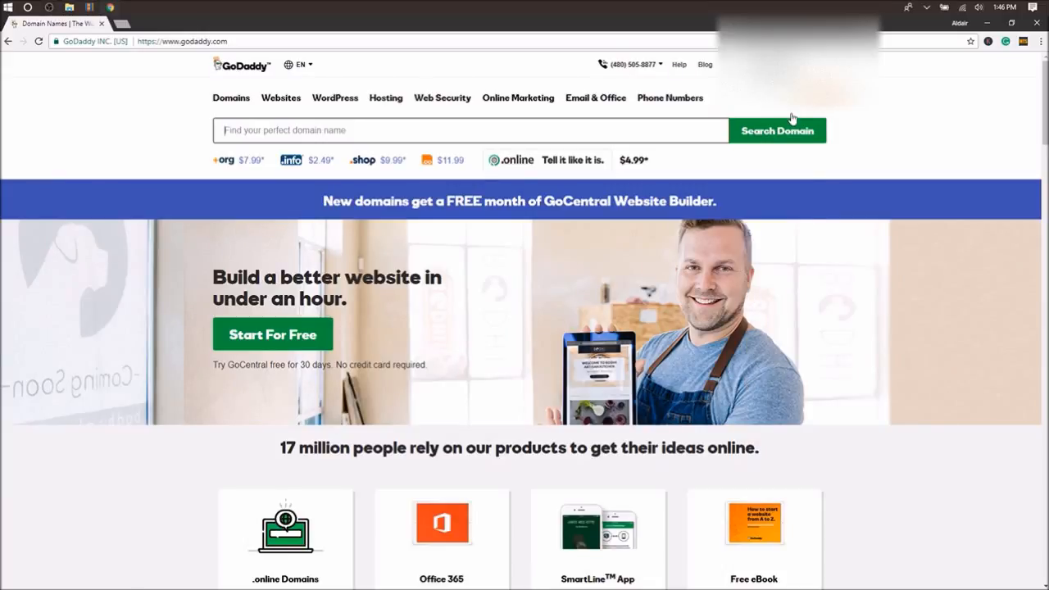
mouse_move(828, 380)
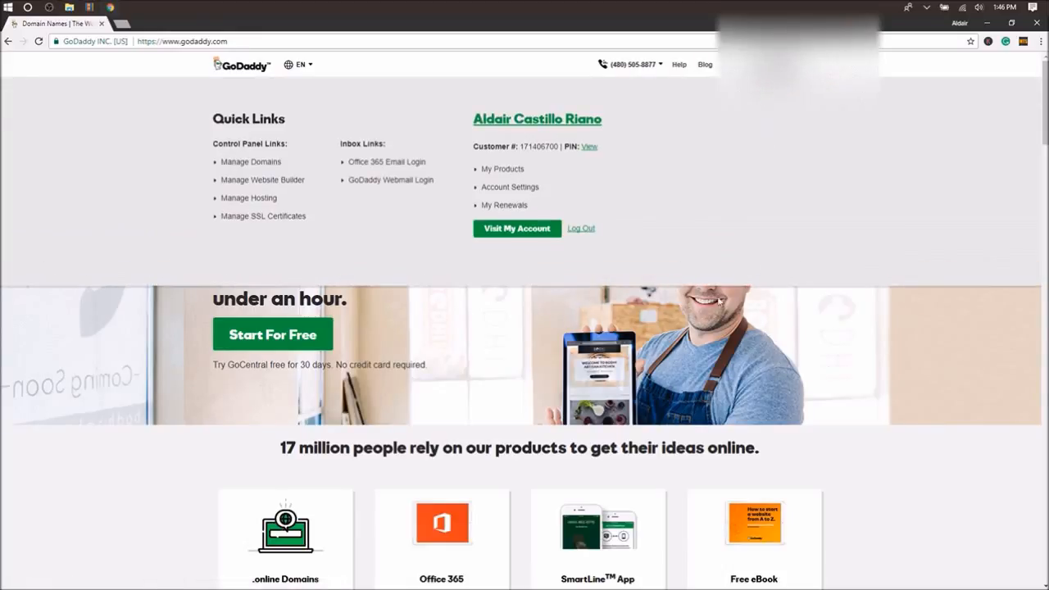
mouse_move(280, 246)
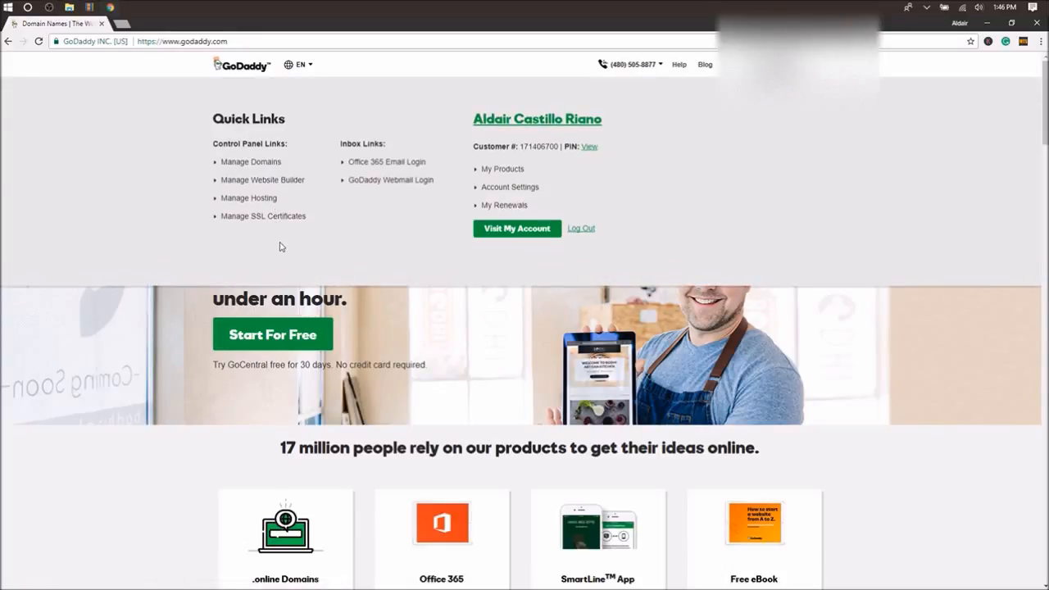
mouse_move(251, 162)
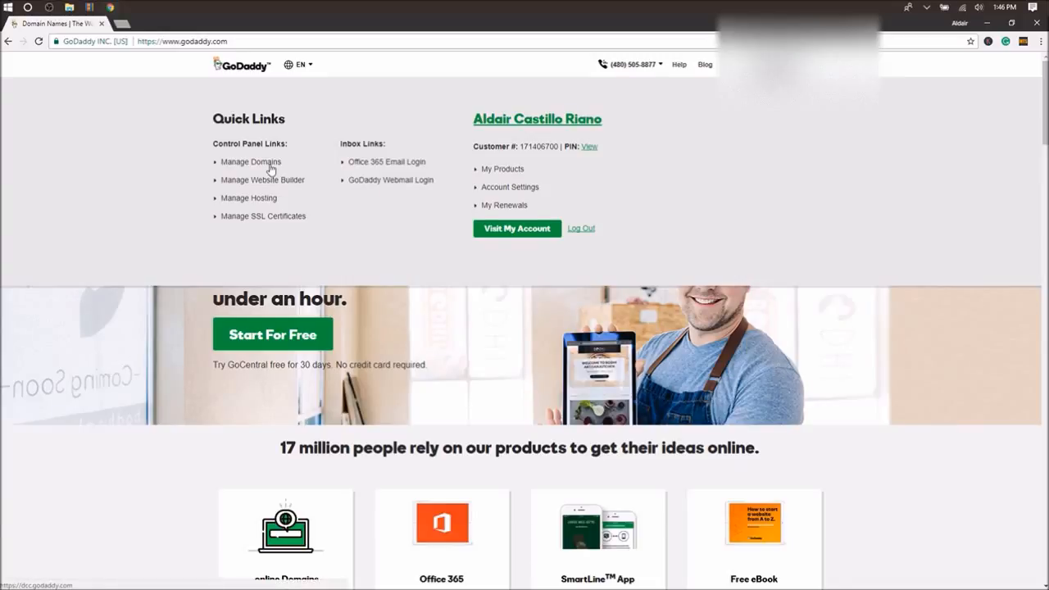
Go to Manage Domains from the account's Quick Links to list the owned domains
click(251, 163)
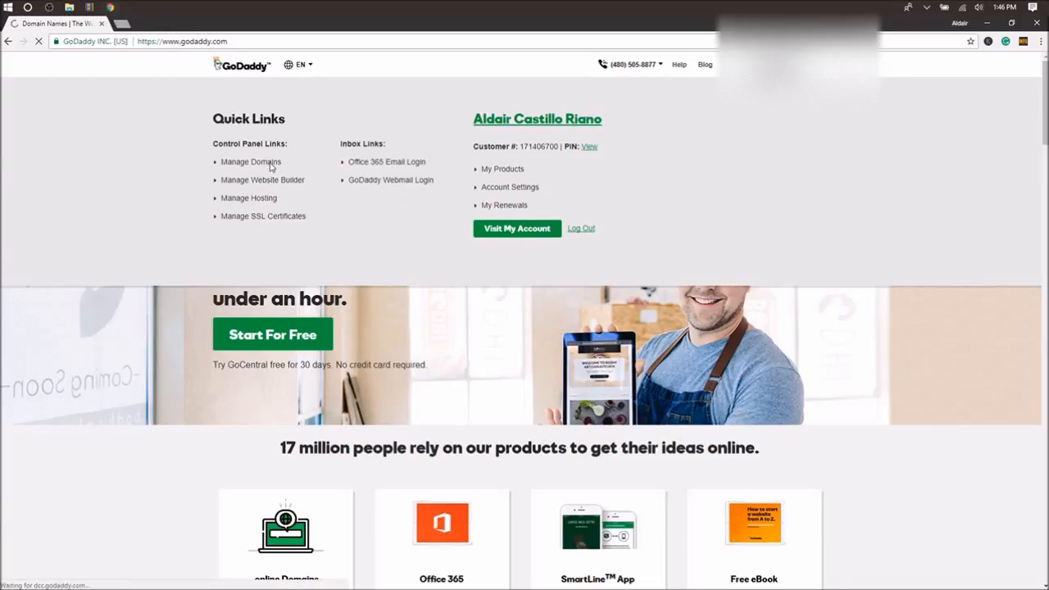
click(249, 163)
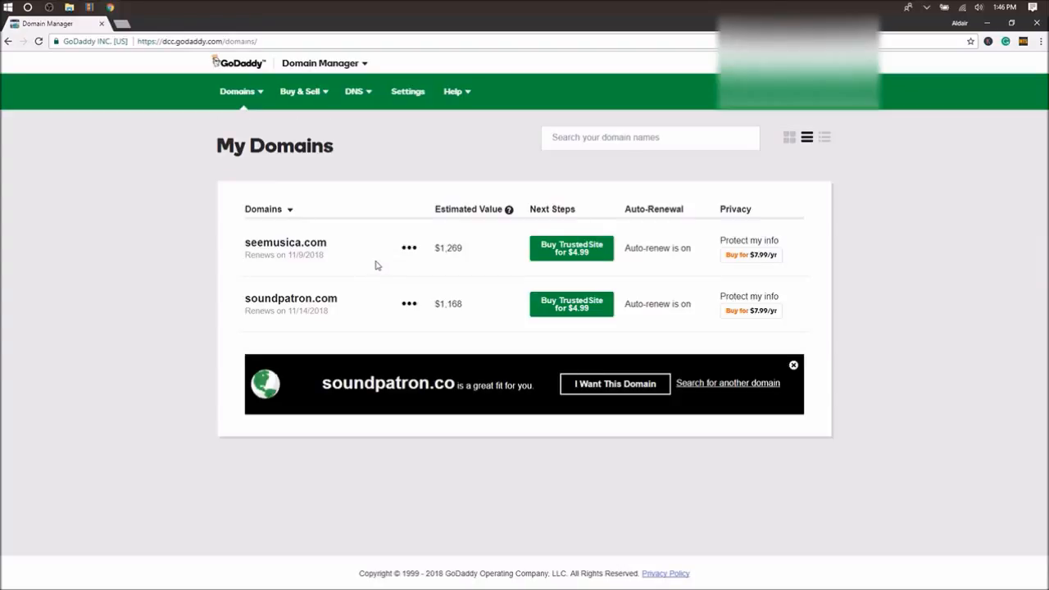
mouse_move(333, 324)
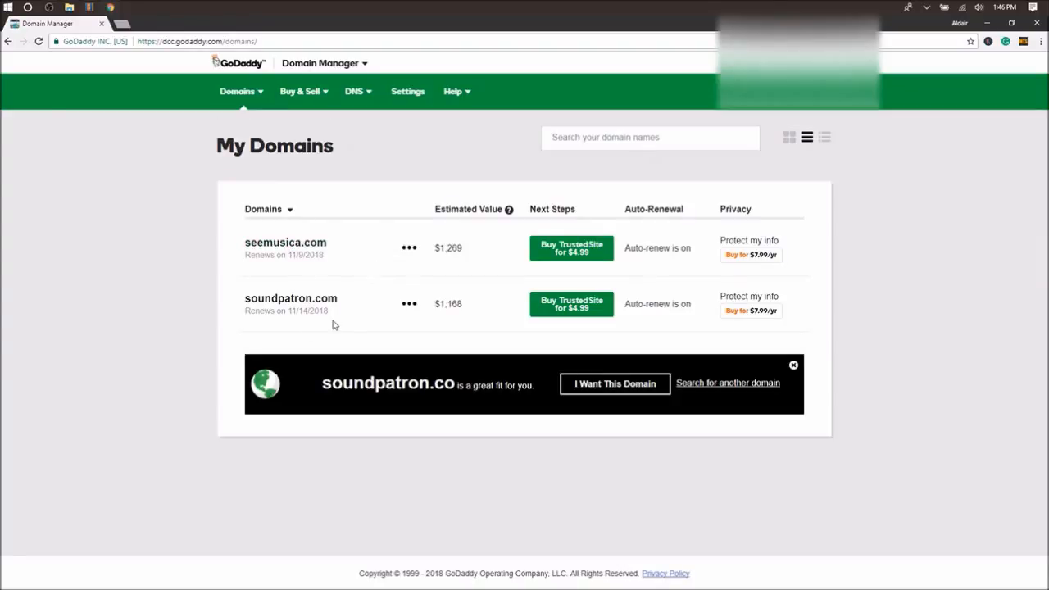
mouse_move(291, 298)
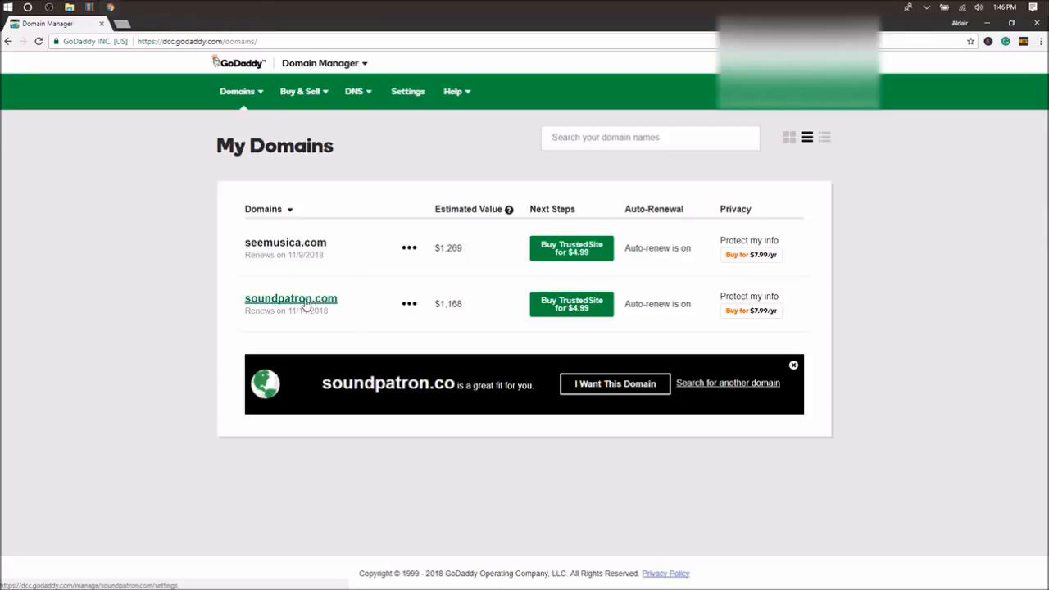
Select soundpatron.com from My Domains to reach its domain settings
click(290, 298)
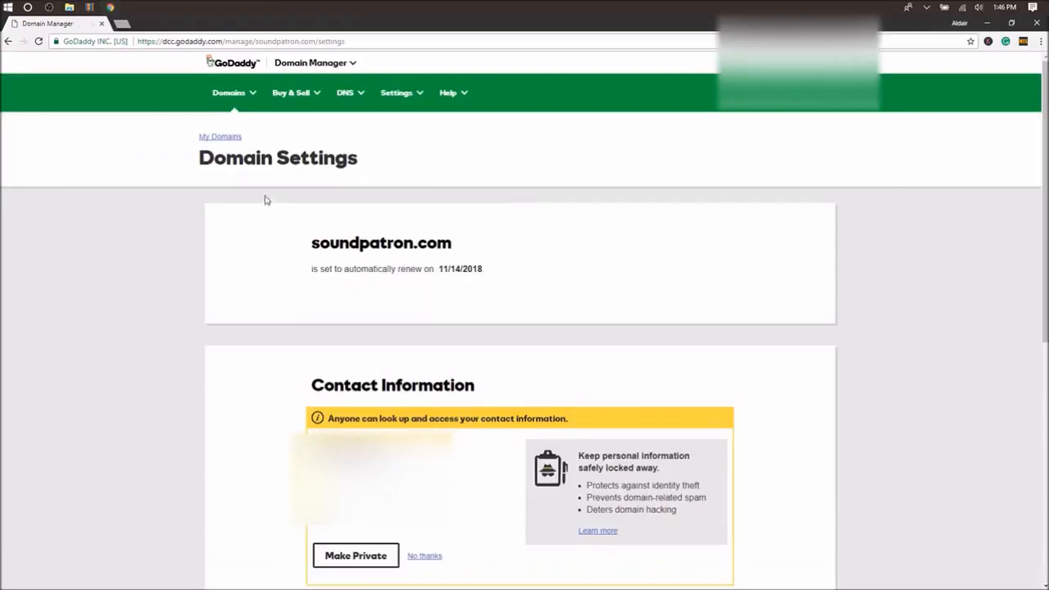
mouse_move(305, 176)
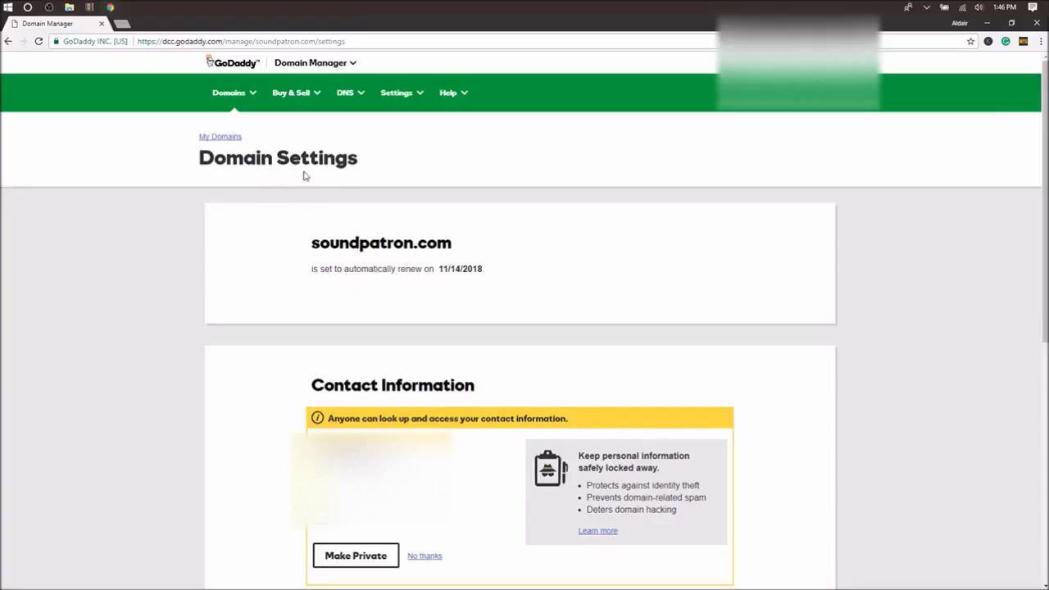
Reach Additional Settings and enter Manage DNS for soundpatron.com
scroll(down, 3)
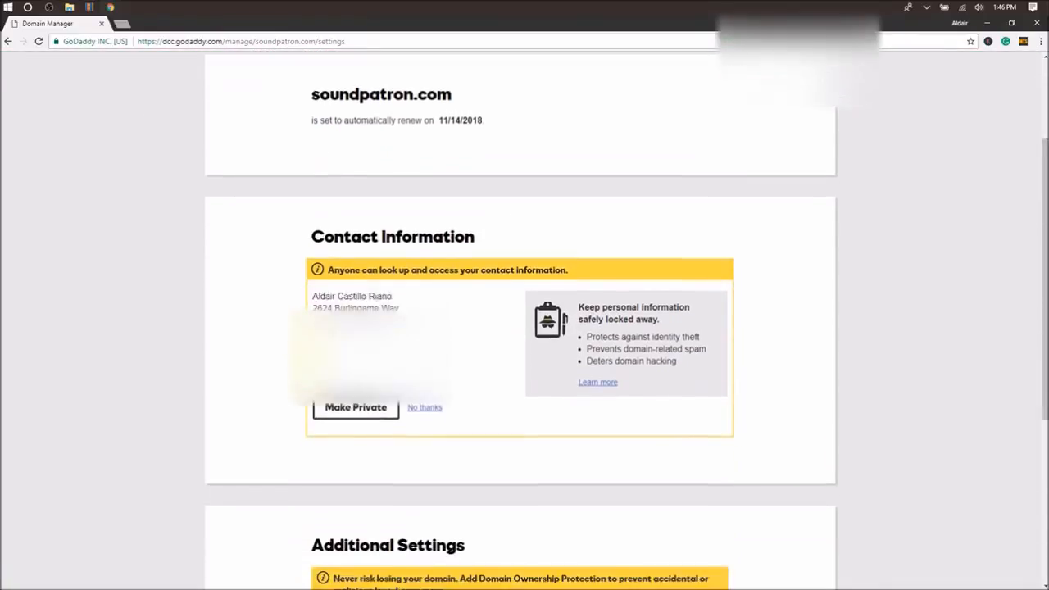
scroll(down, 3)
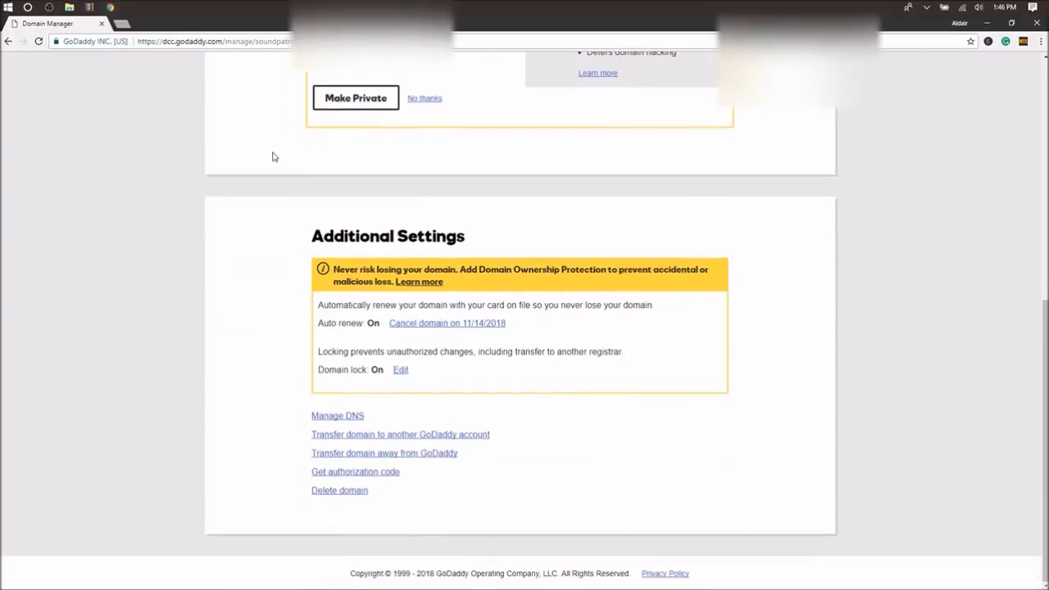
mouse_move(295, 278)
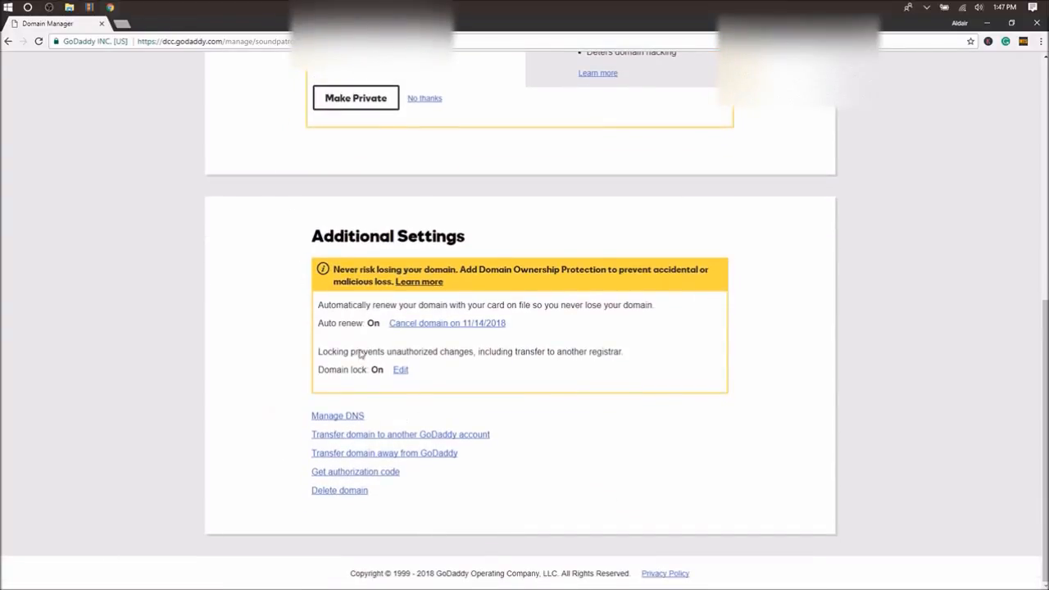
mouse_move(348, 426)
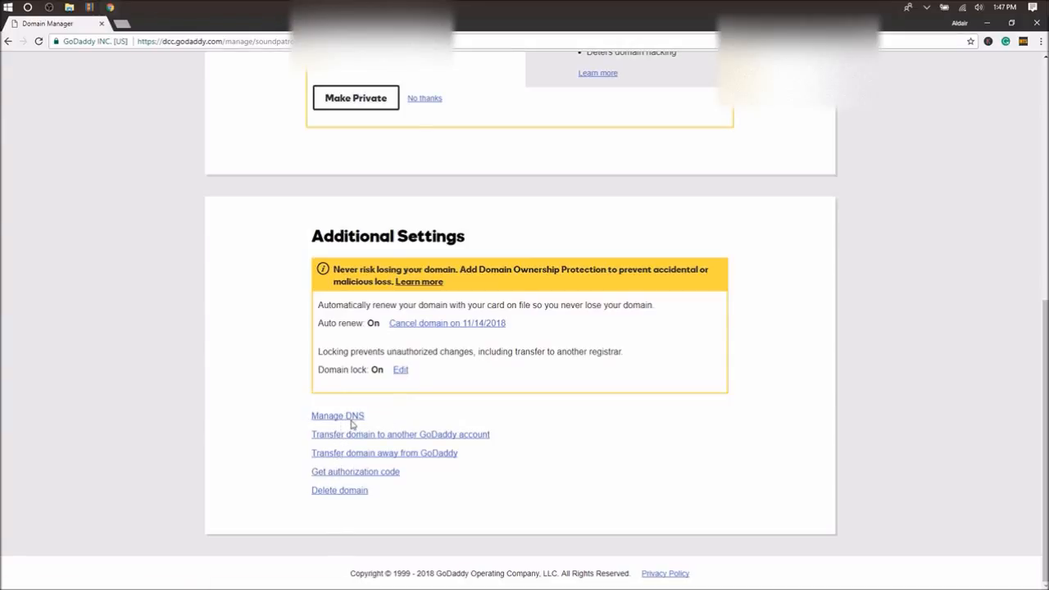
click(337, 417)
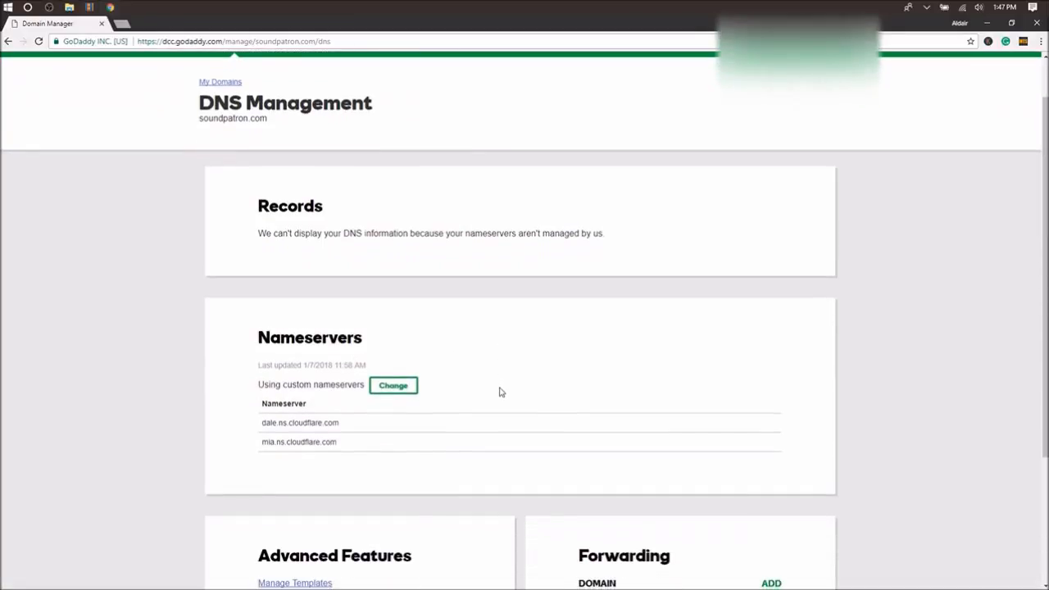
scroll(down, 3)
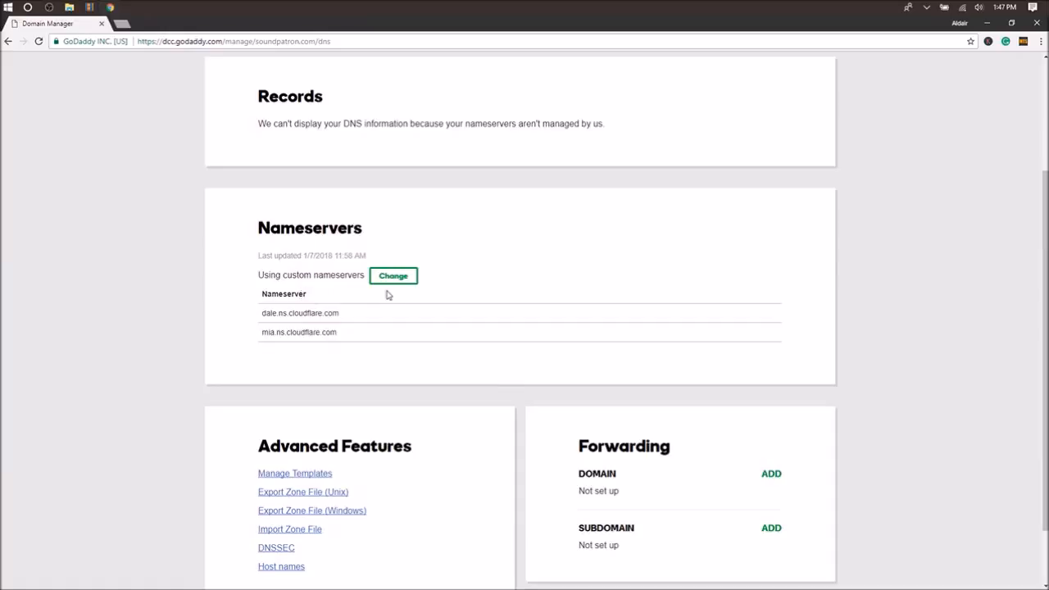
mouse_move(287, 305)
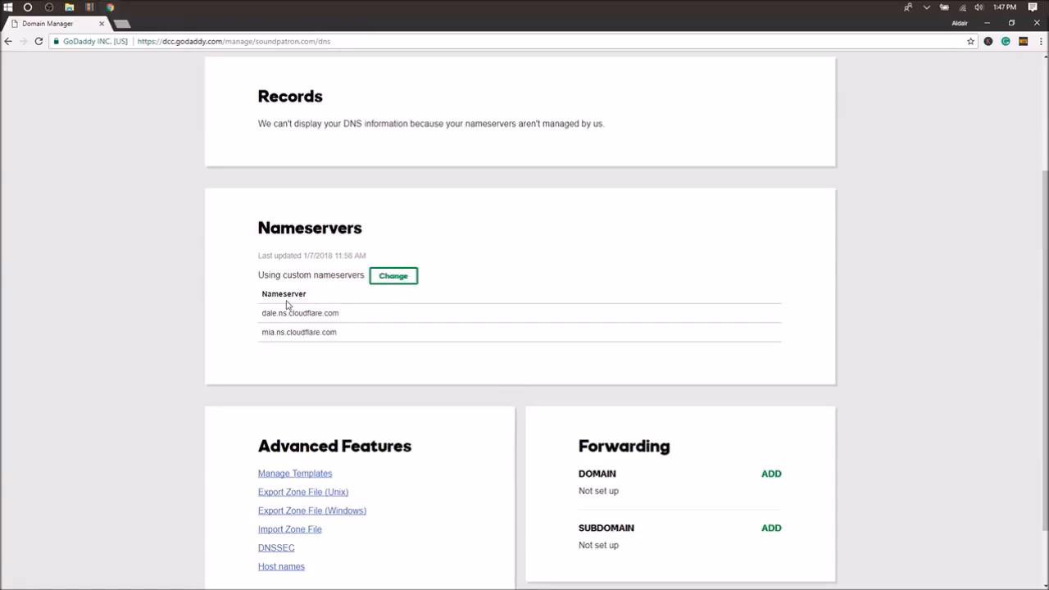
mouse_move(341, 335)
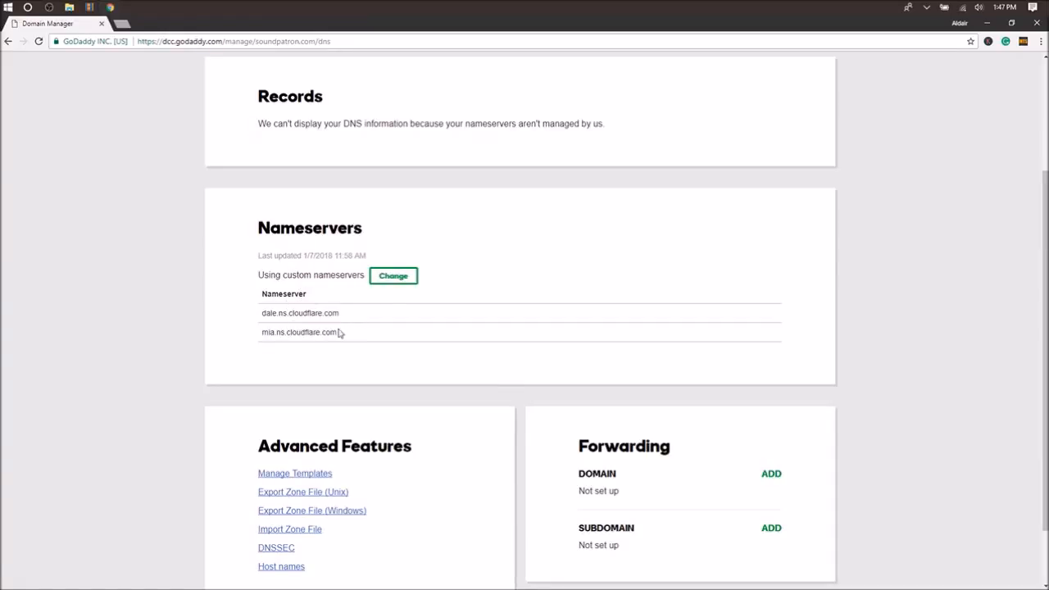
mouse_move(366, 321)
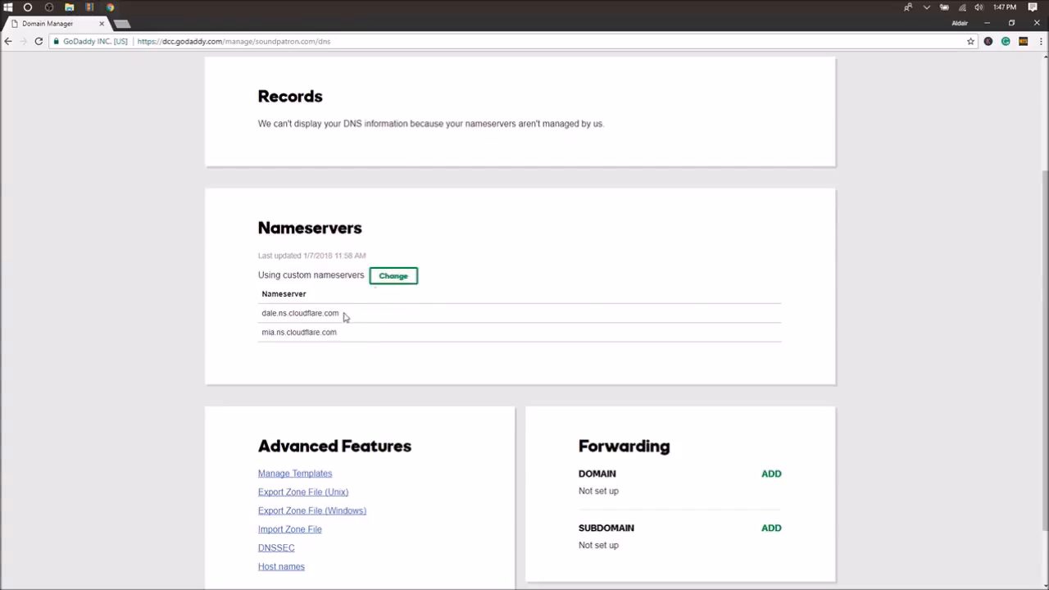
click(393, 275)
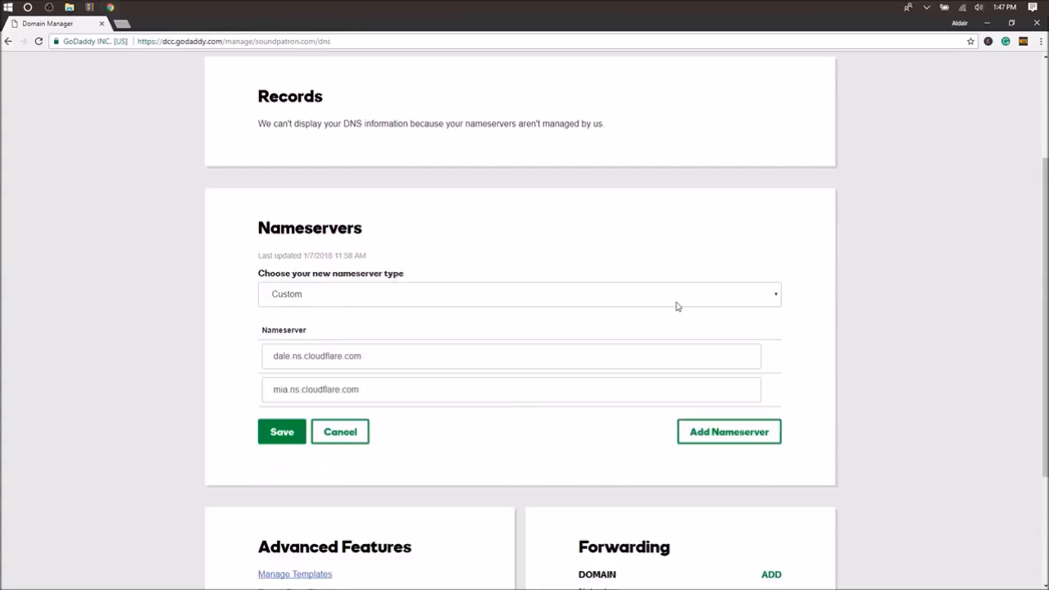
Keep nameserver type Custom with dale.ns.cloudflare.com and mia.ns.cloudflare.com and save
click(518, 295)
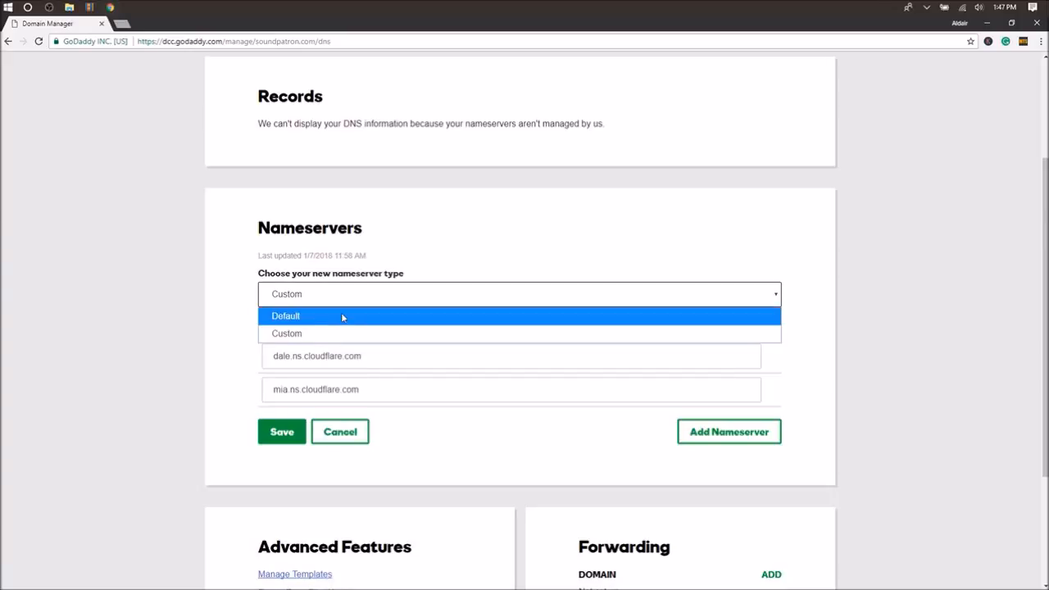
mouse_move(352, 319)
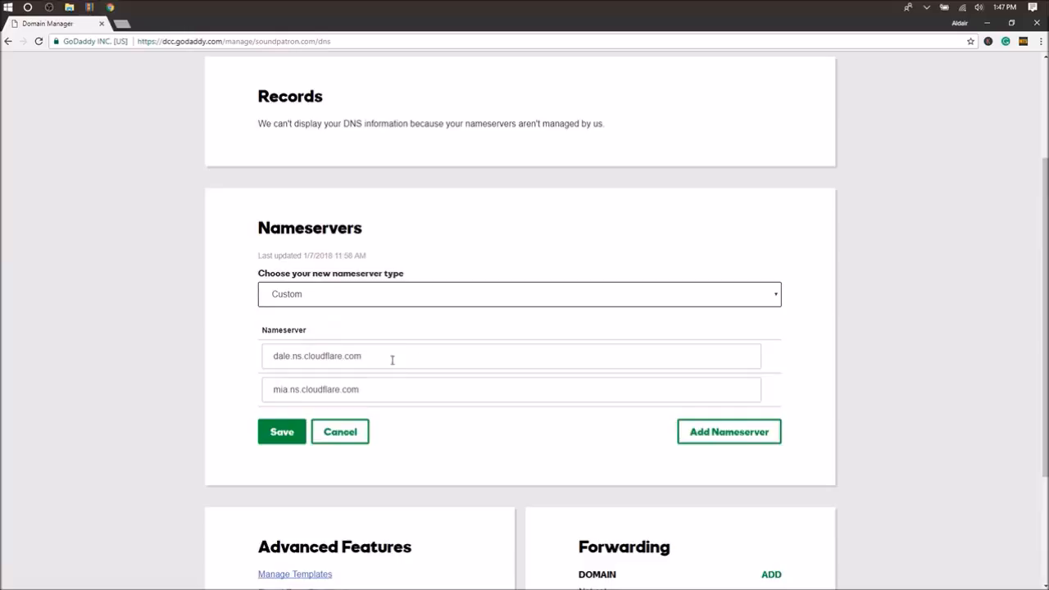
mouse_move(426, 363)
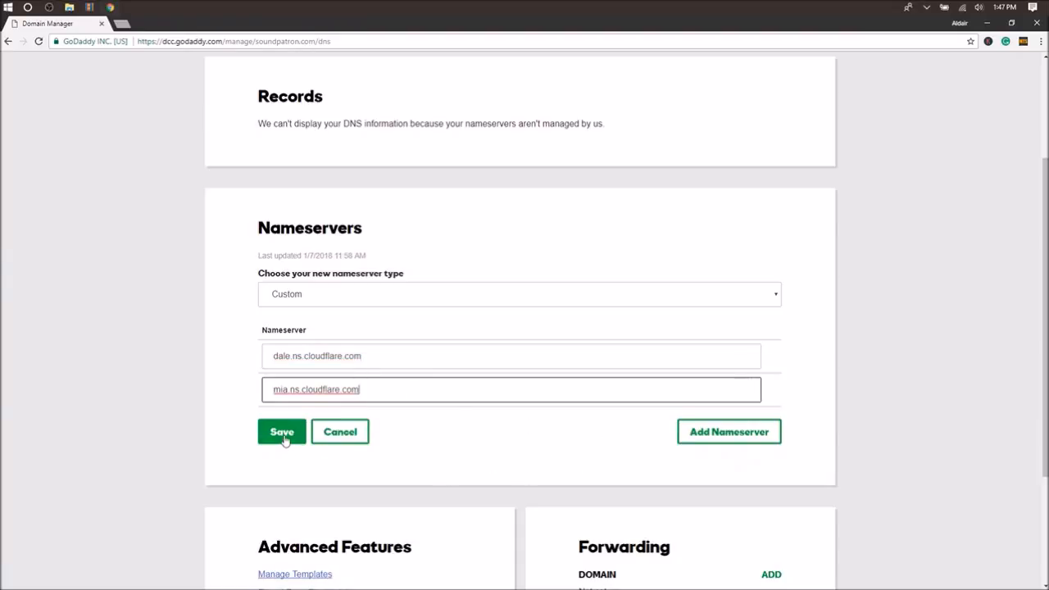
click(282, 433)
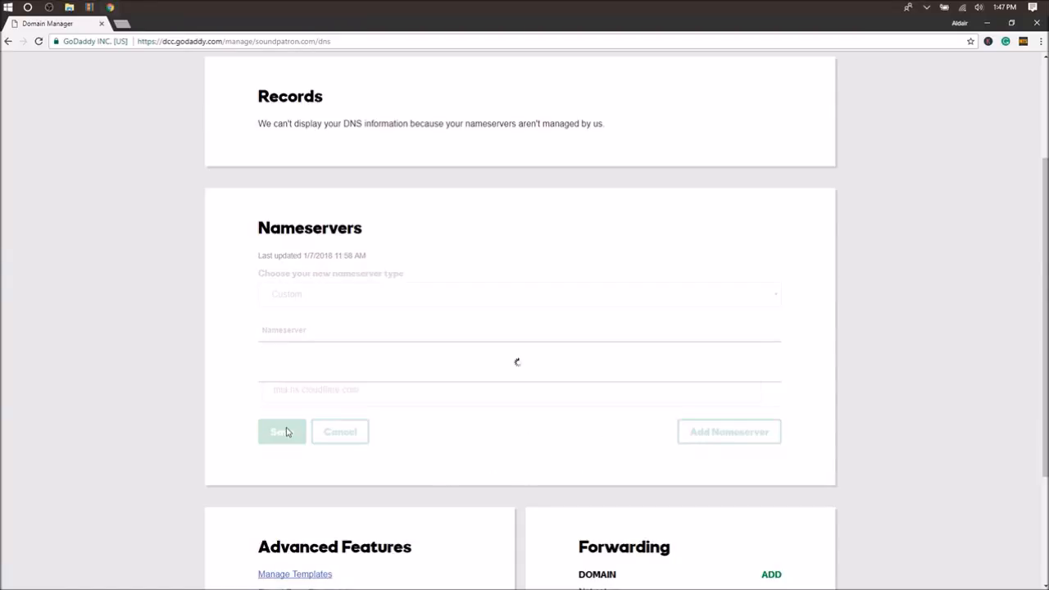
Review the saved Cloudflare nameservers and dismiss the purple update-processing banner
click(282, 433)
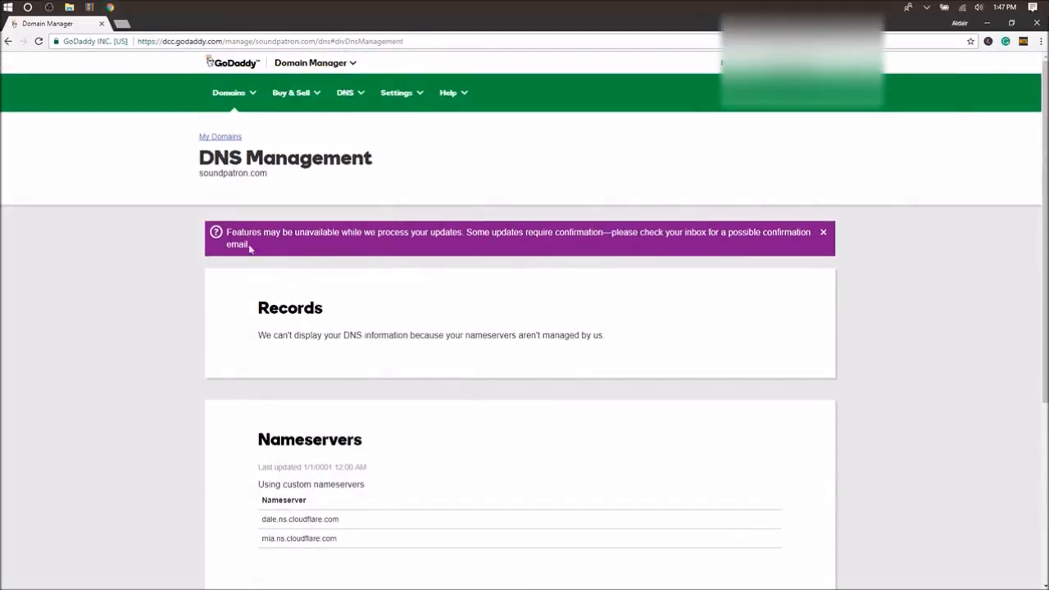
mouse_move(426, 256)
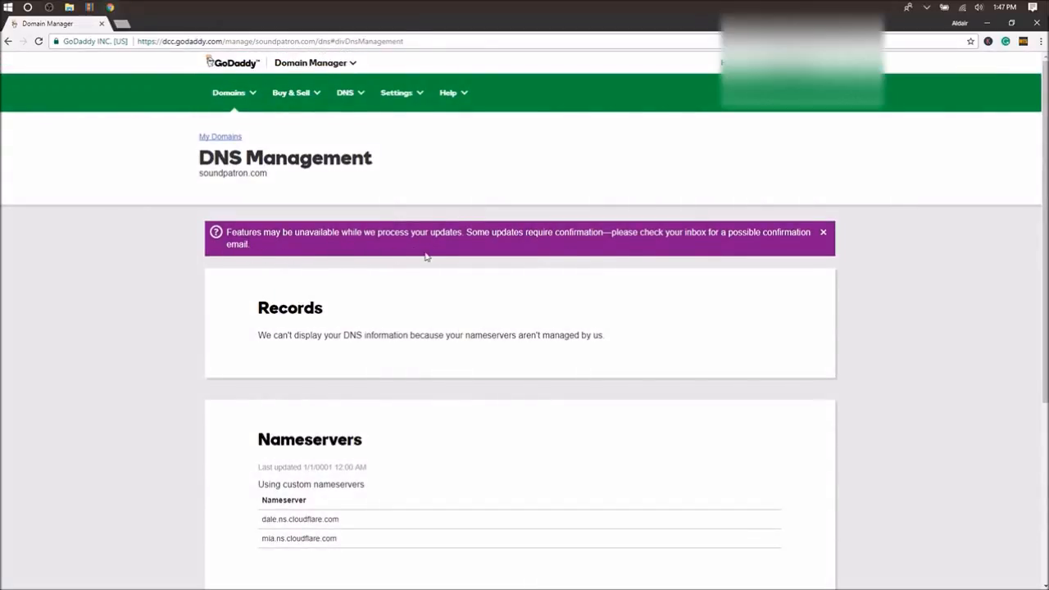
mouse_move(394, 311)
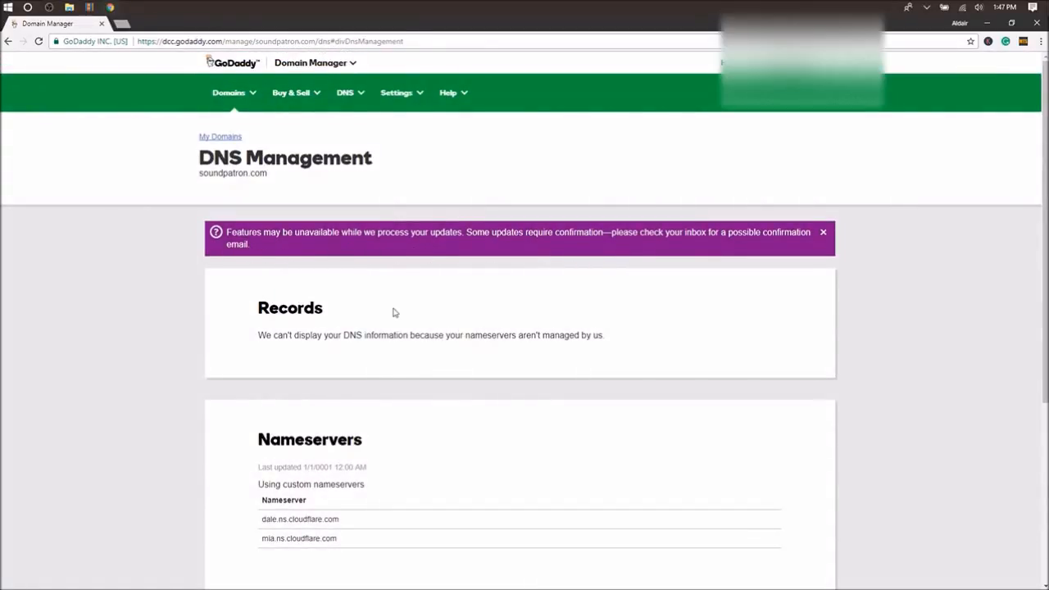
scroll(down, 3)
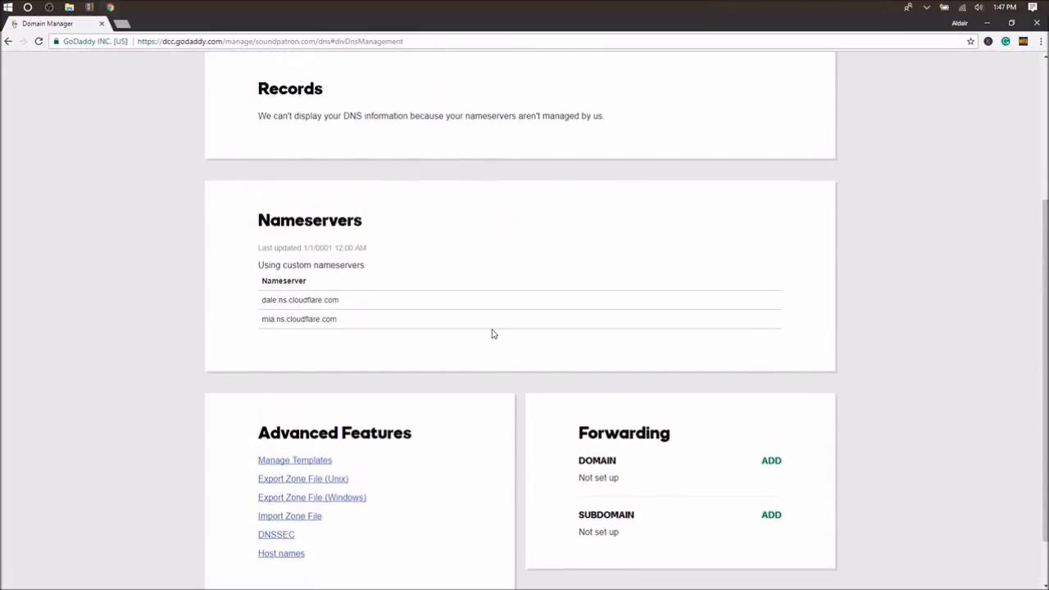
scroll(up, 3)
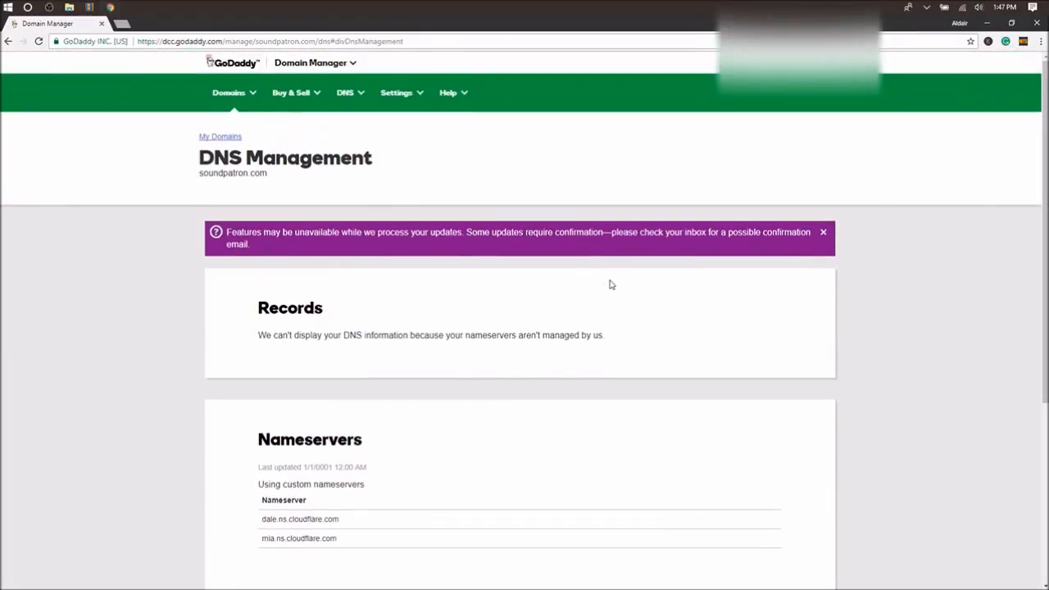
mouse_move(646, 272)
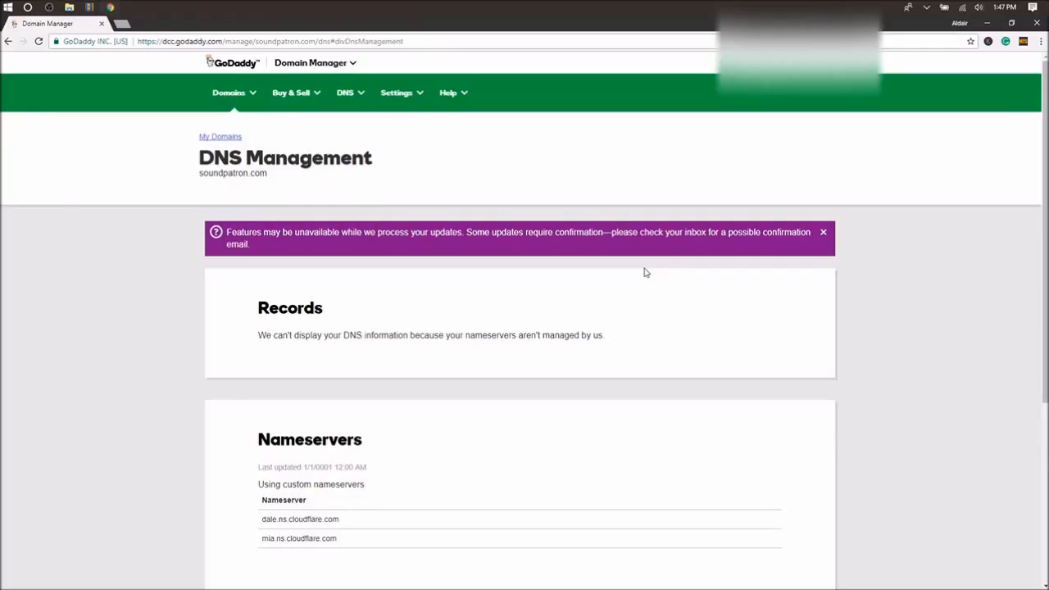
click(823, 232)
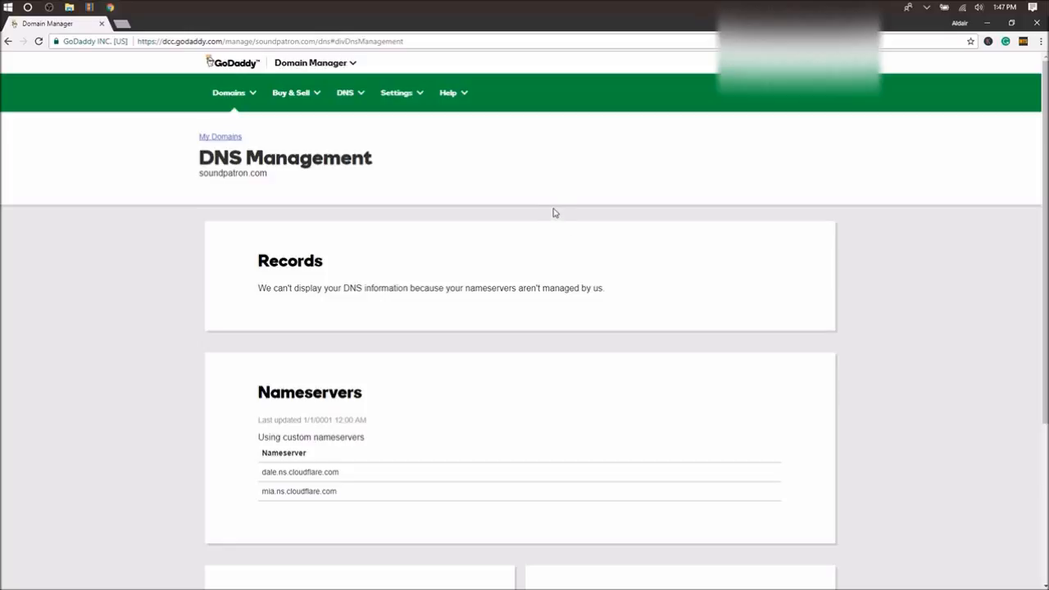
scroll(down, 3)
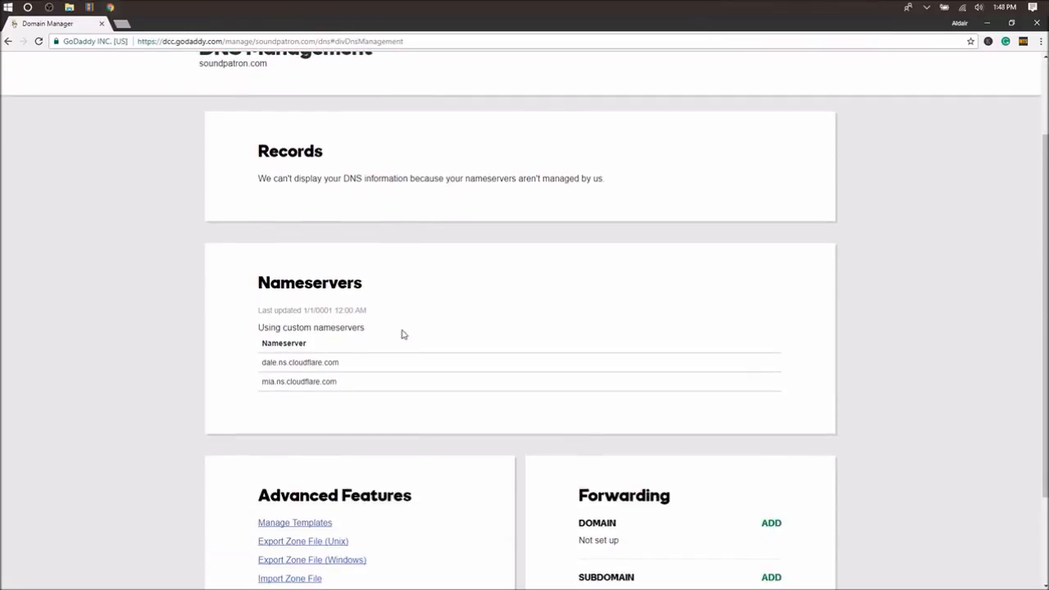
scroll(up, 3)
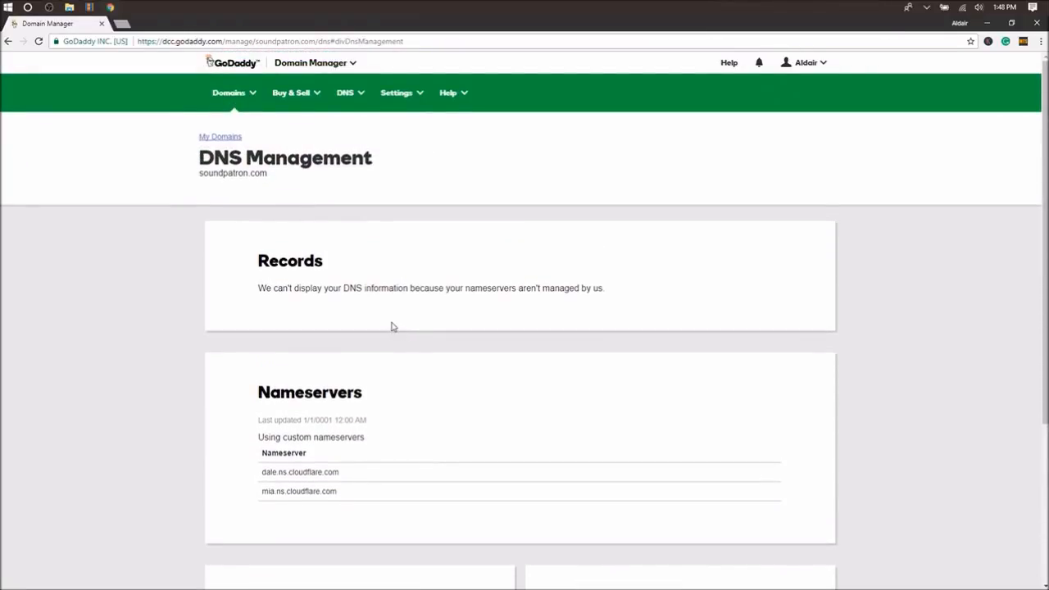
mouse_move(540, 397)
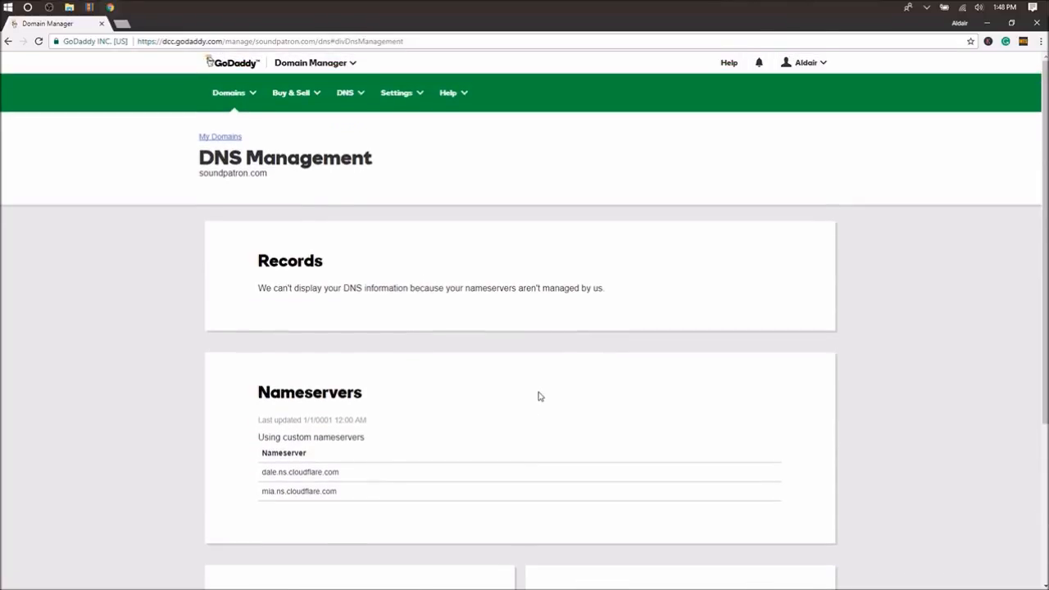
mouse_move(282, 468)
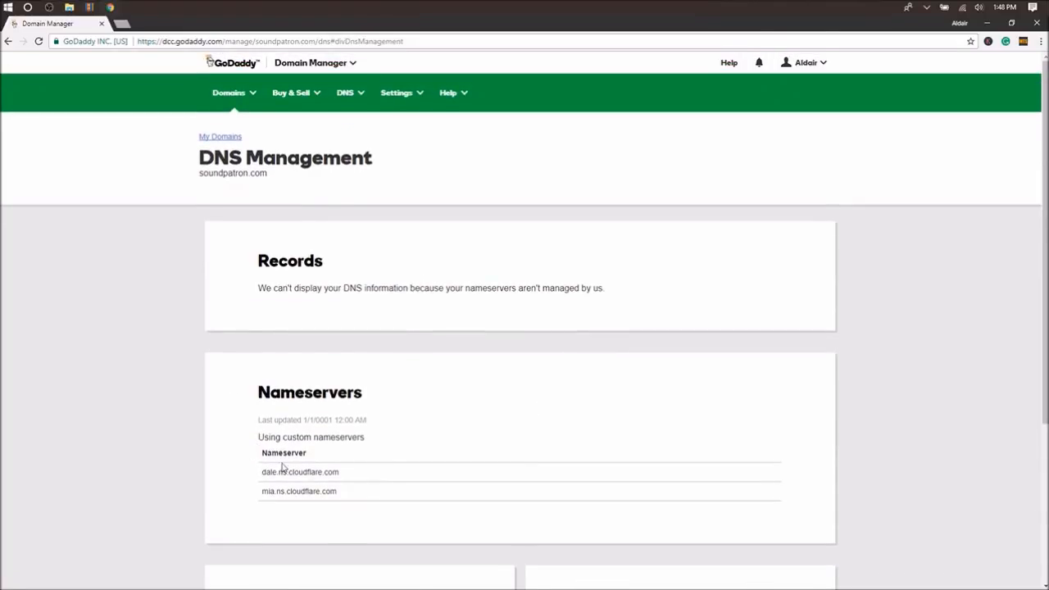
mouse_move(482, 370)
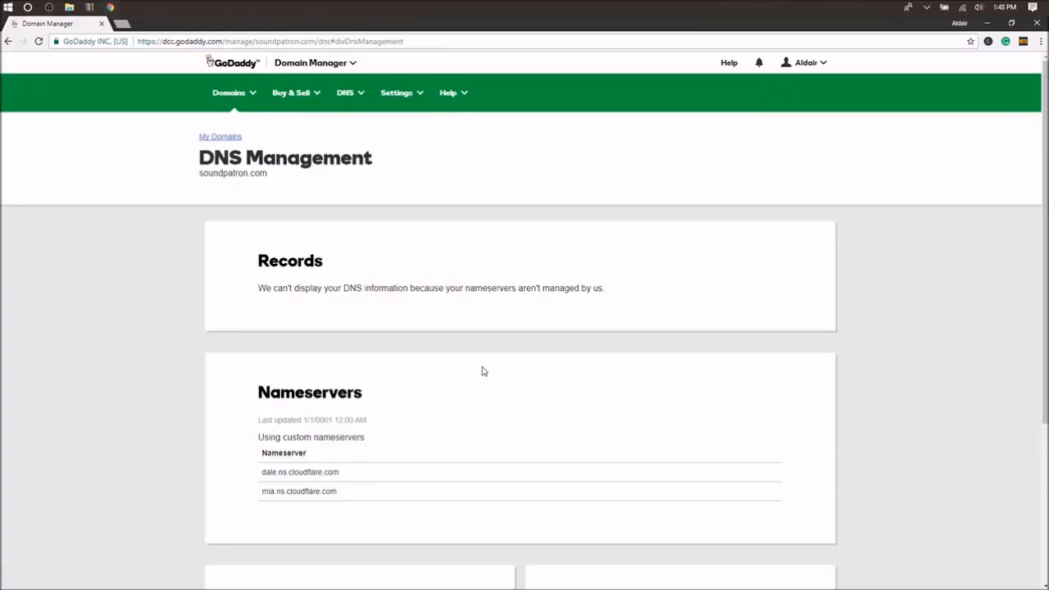
mouse_move(492, 347)
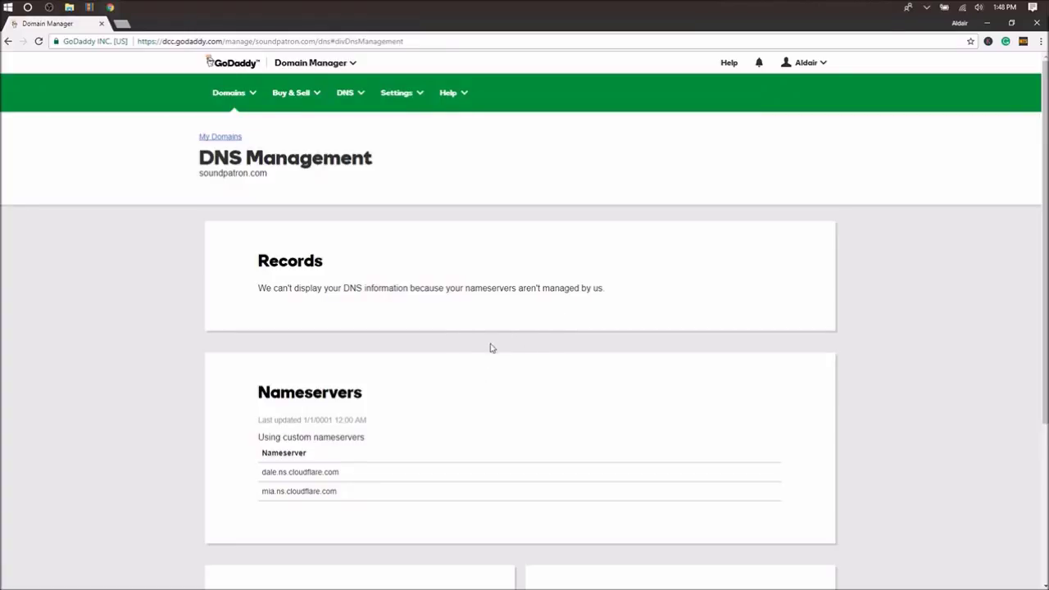
mouse_move(459, 374)
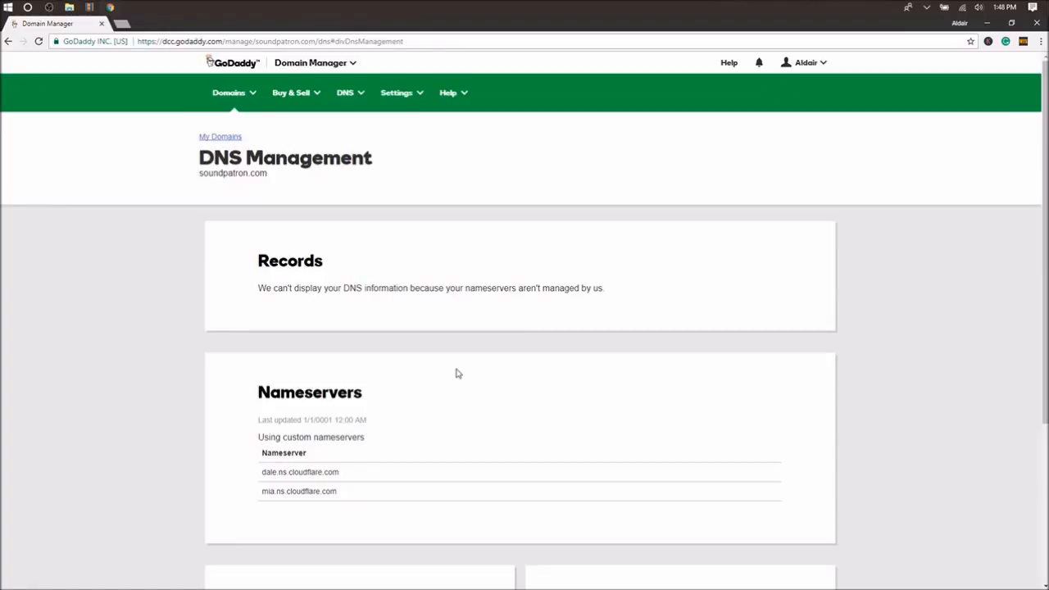
scroll(down, 3)
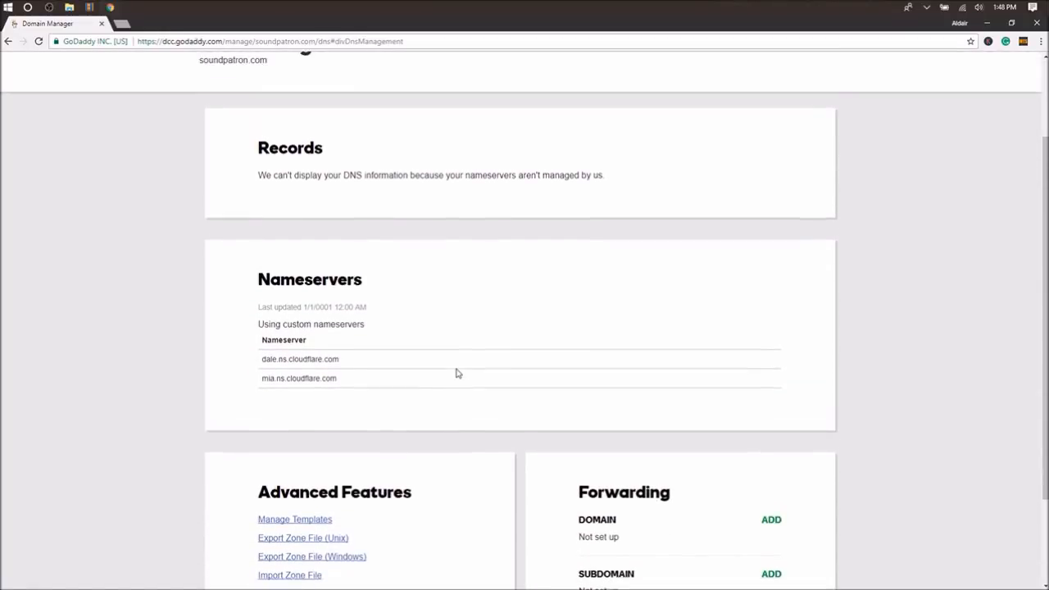
scroll(up, 3)
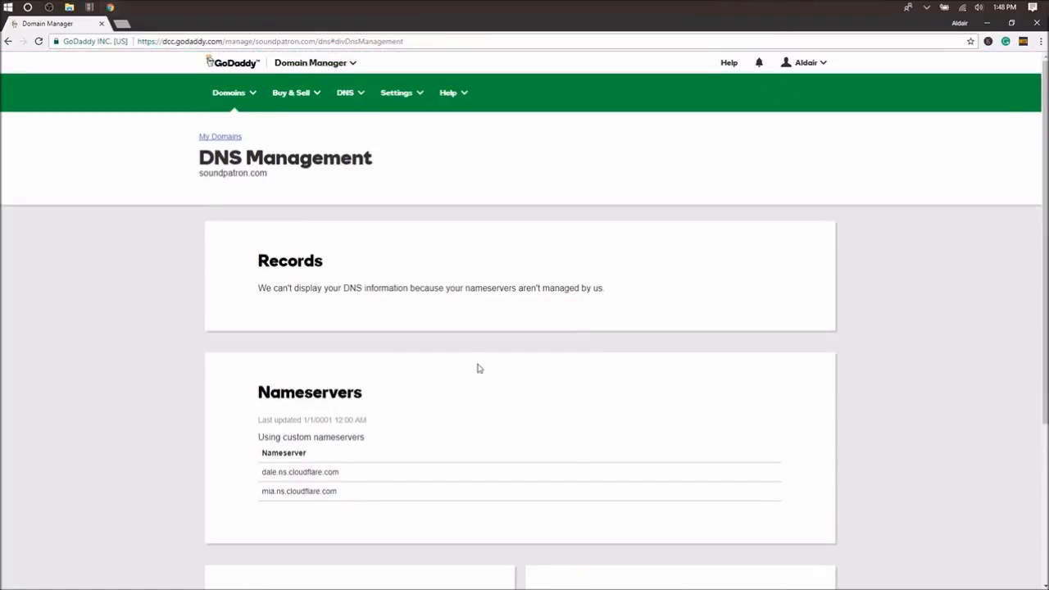